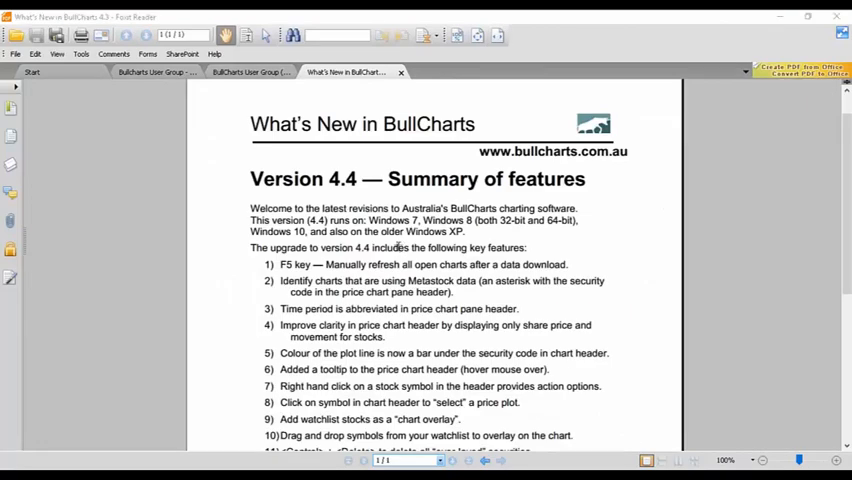
# Step: Show the user group meeting agenda with the 15 February 2017 Melbourne meeting
pyautogui.scroll(-3)
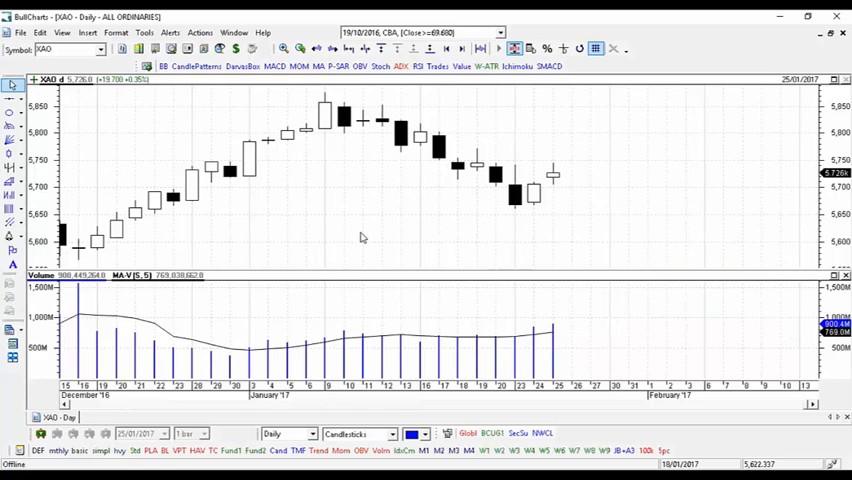
pyautogui.moveTo(550, 178)
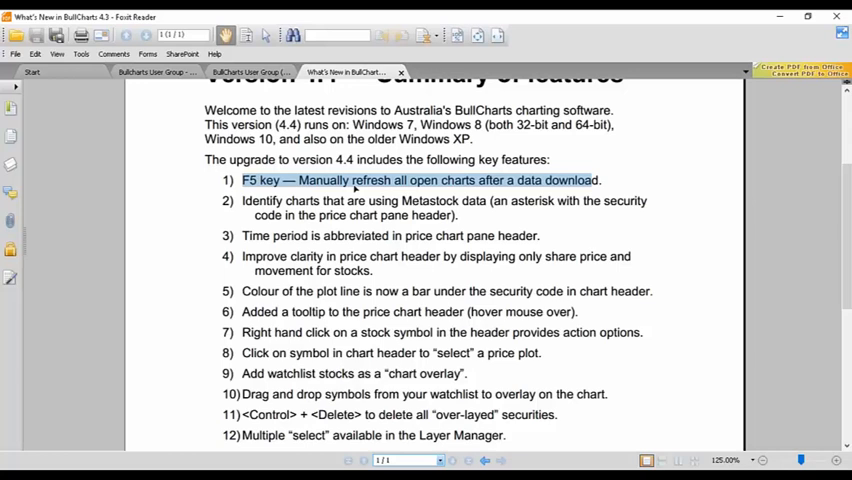
pyautogui.moveTo(597, 186)
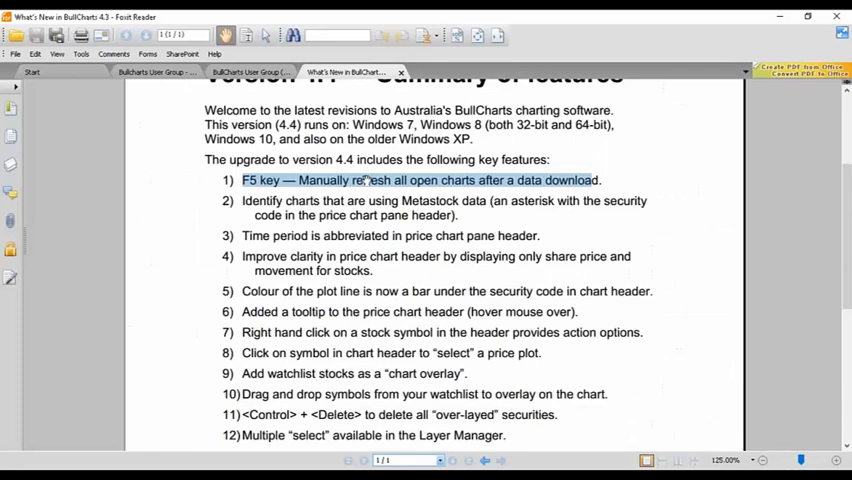
pyautogui.click(155, 71)
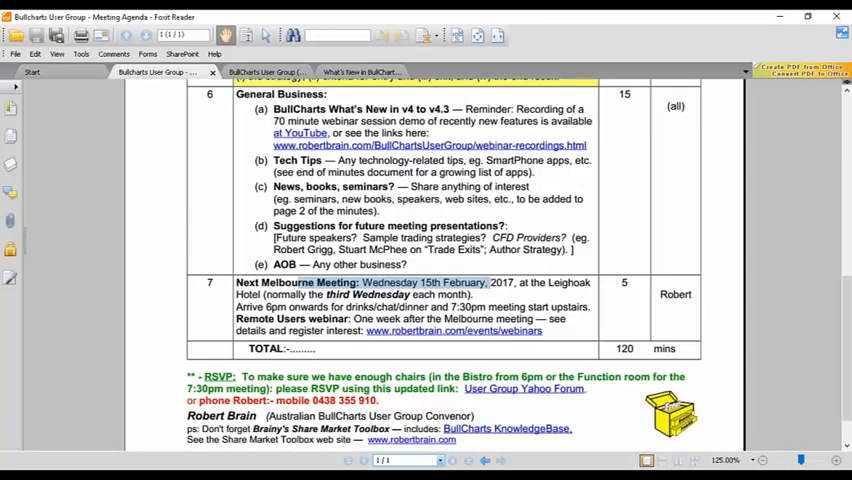